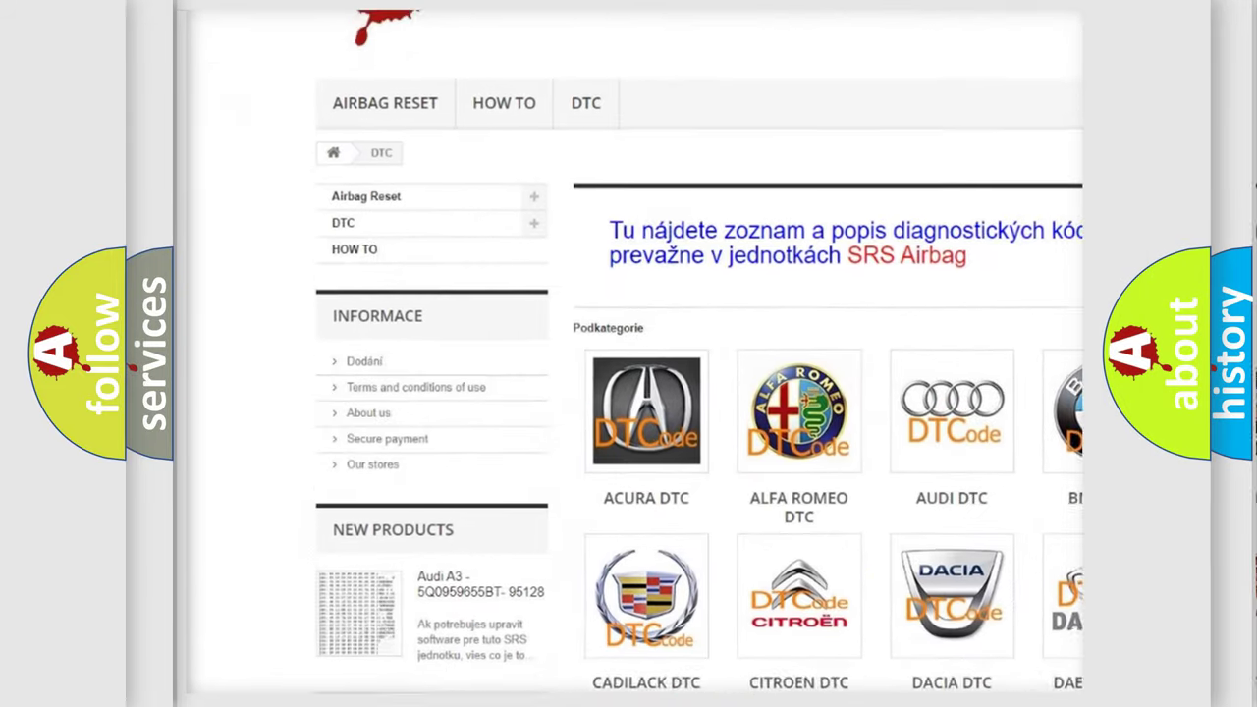
Scroll the DTC make grid to Saturn and open its code listing.
scroll("down", 3)
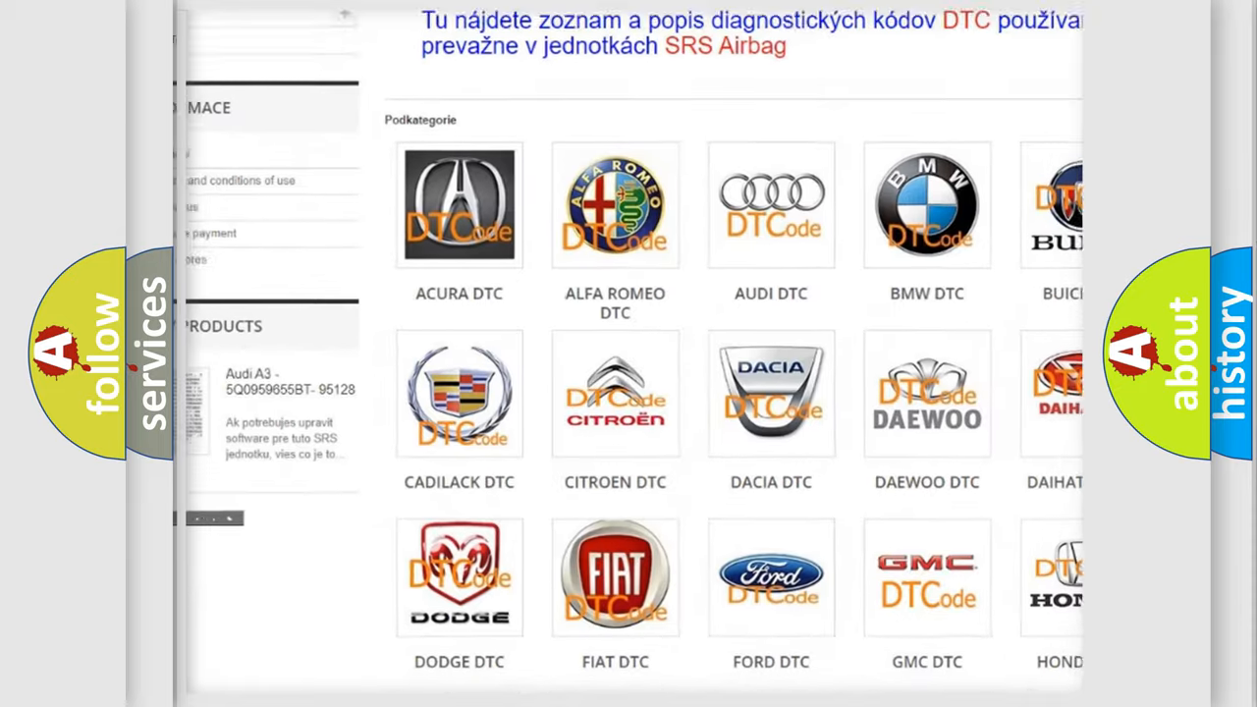
scroll("down", 3)
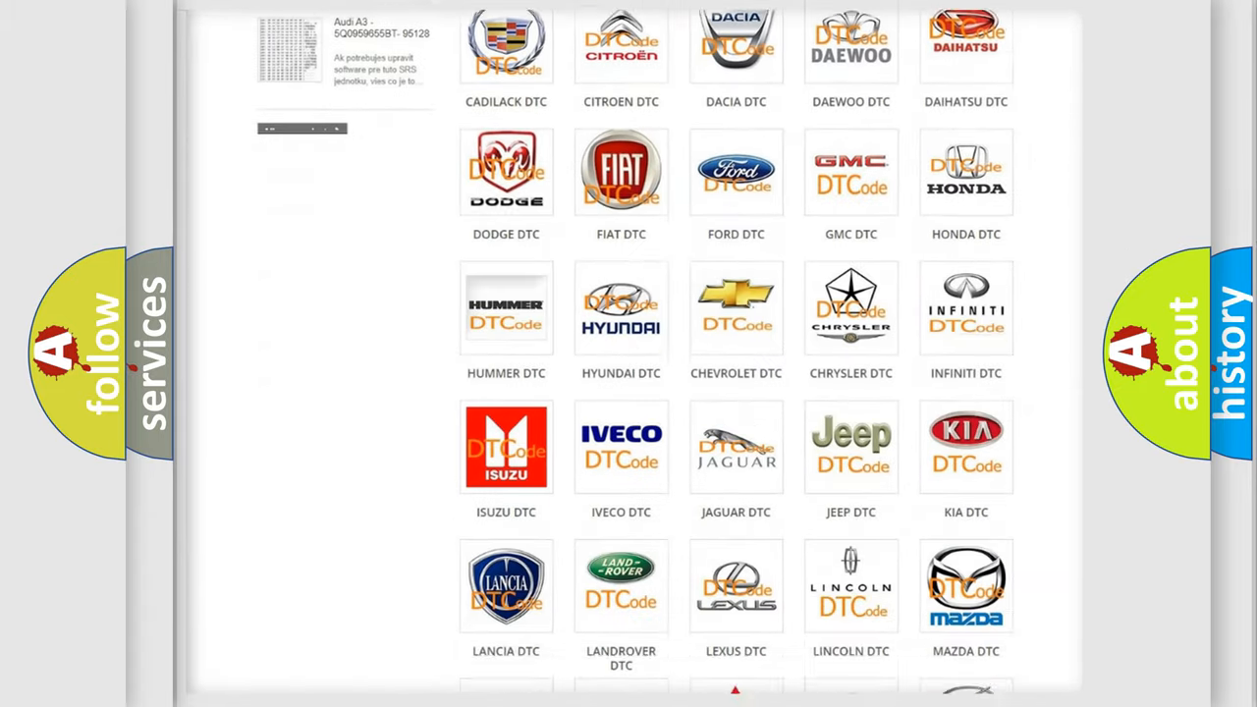
scroll("down", 3)
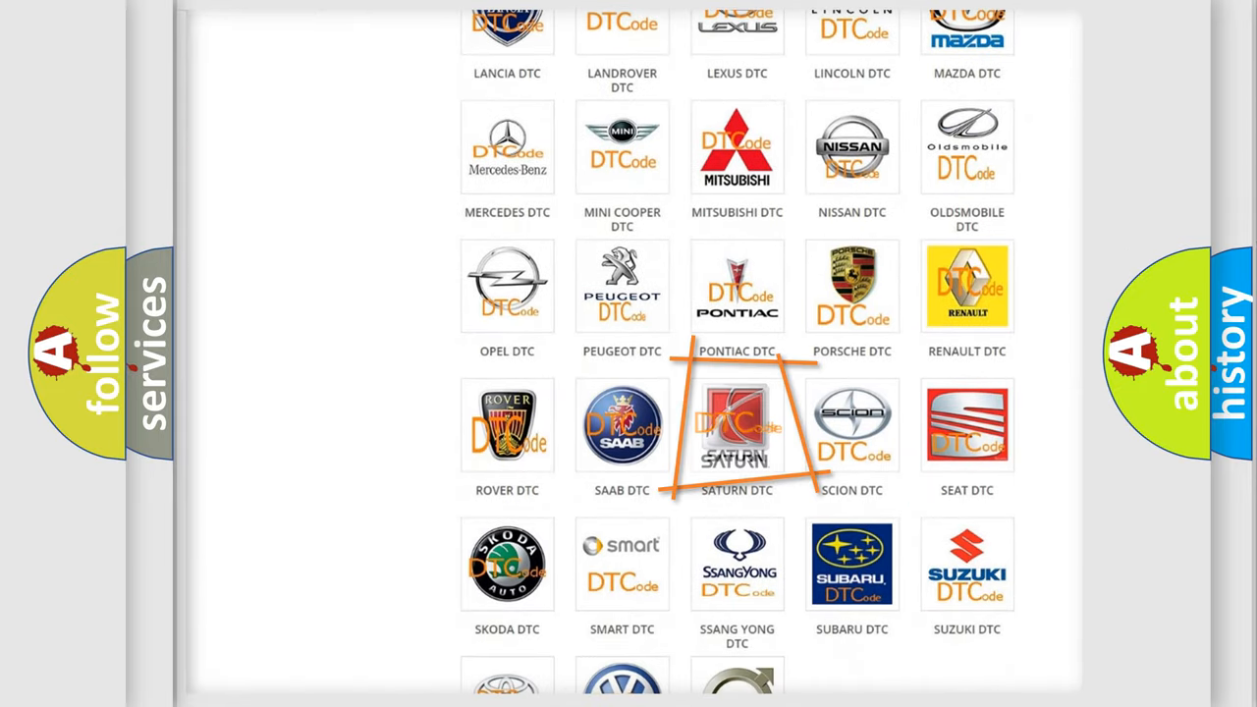
left_click(736, 424)
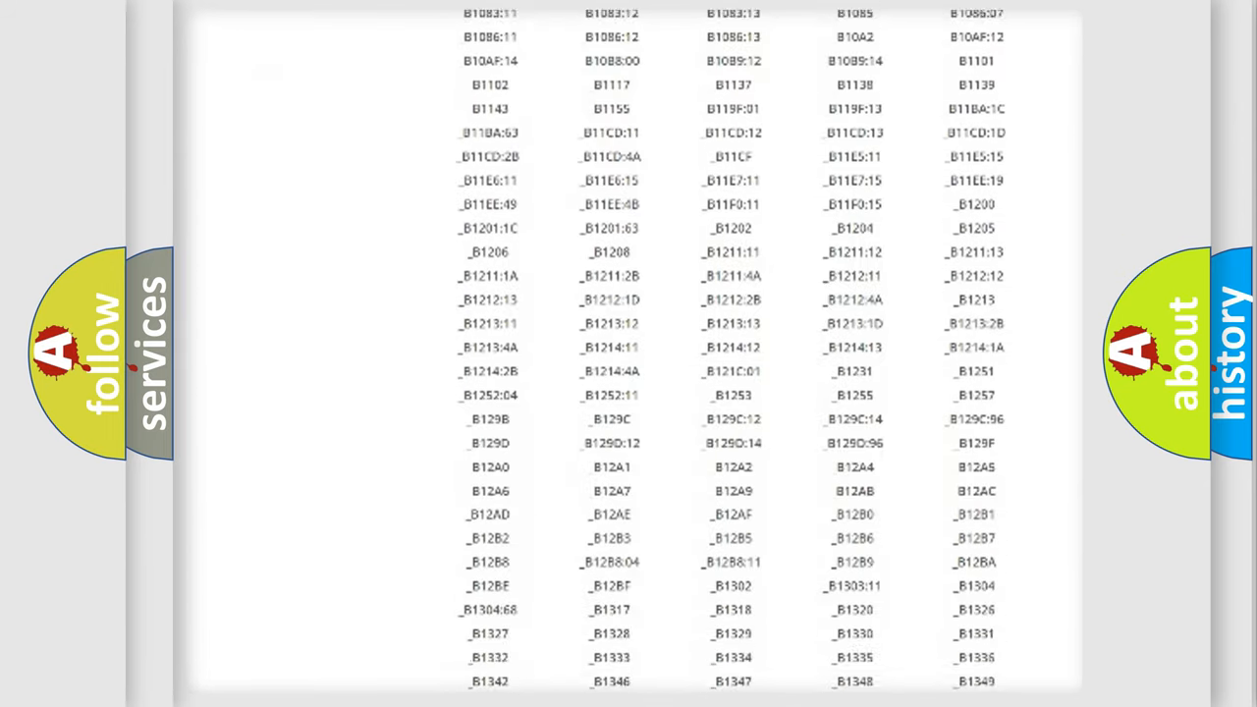
scroll("down", 3)
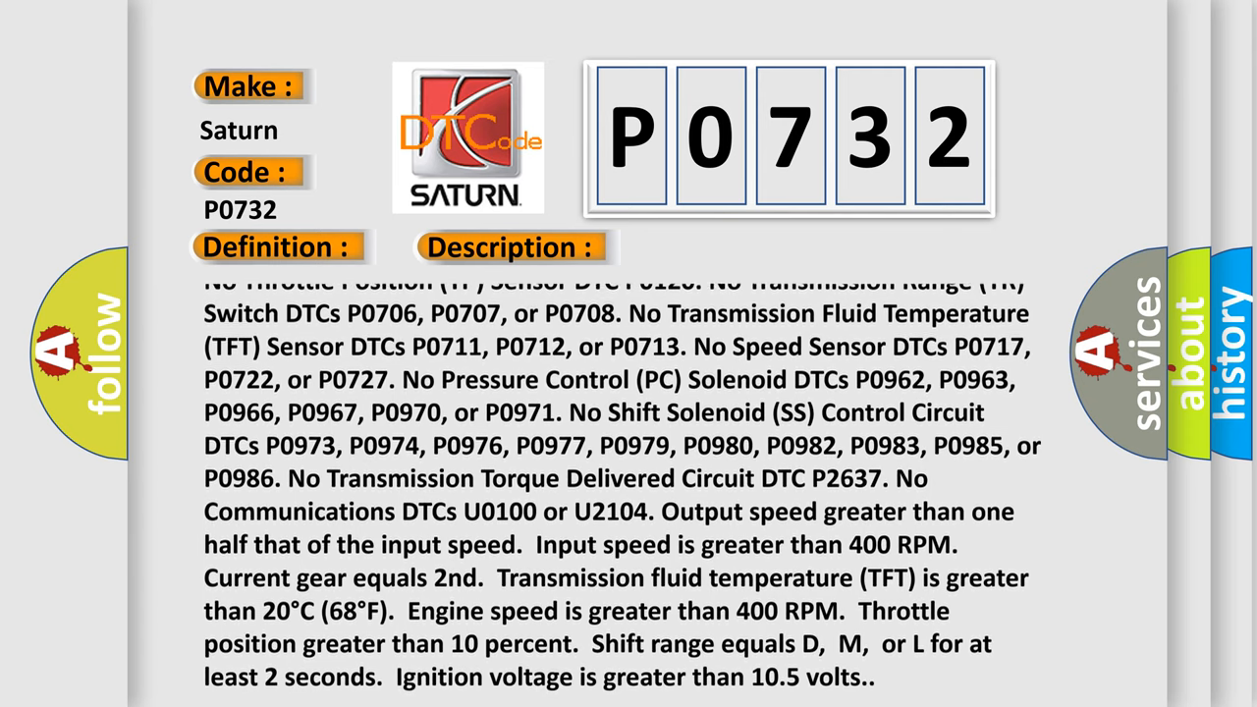
Scroll the P0732 description to its last condition, ignition voltage above 10.5 volts.
scroll("down", 3)
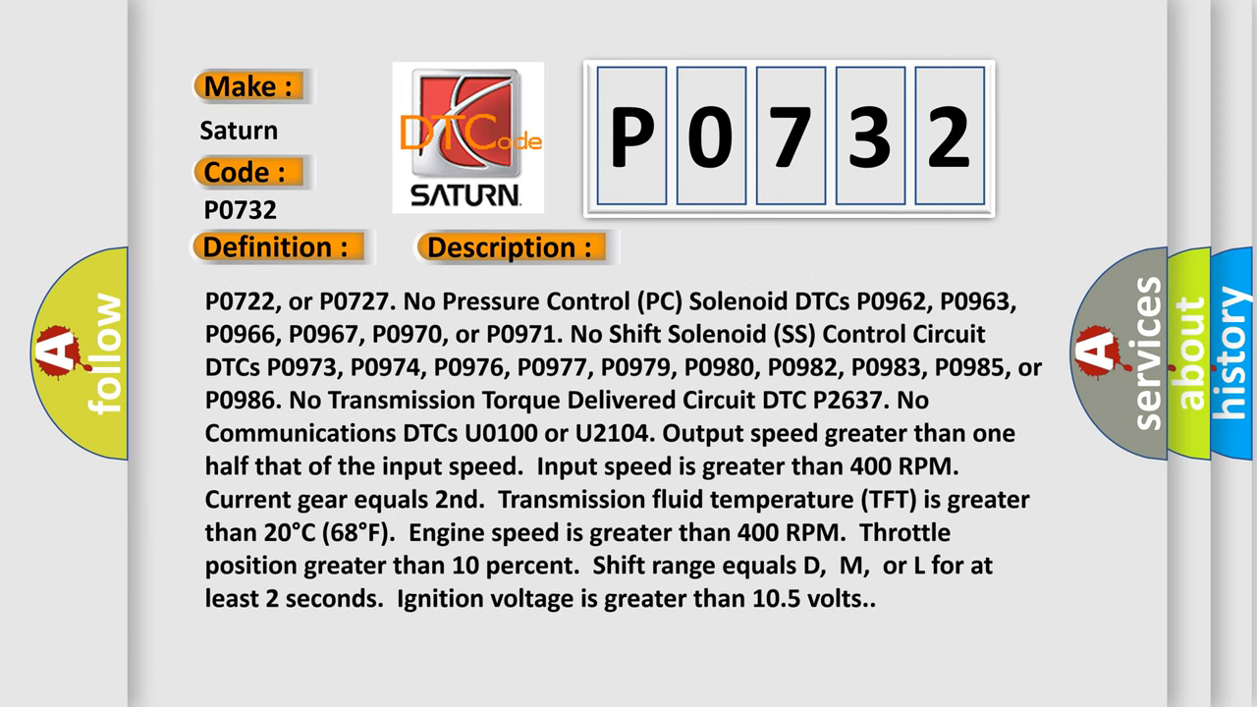
scroll("down", 3)
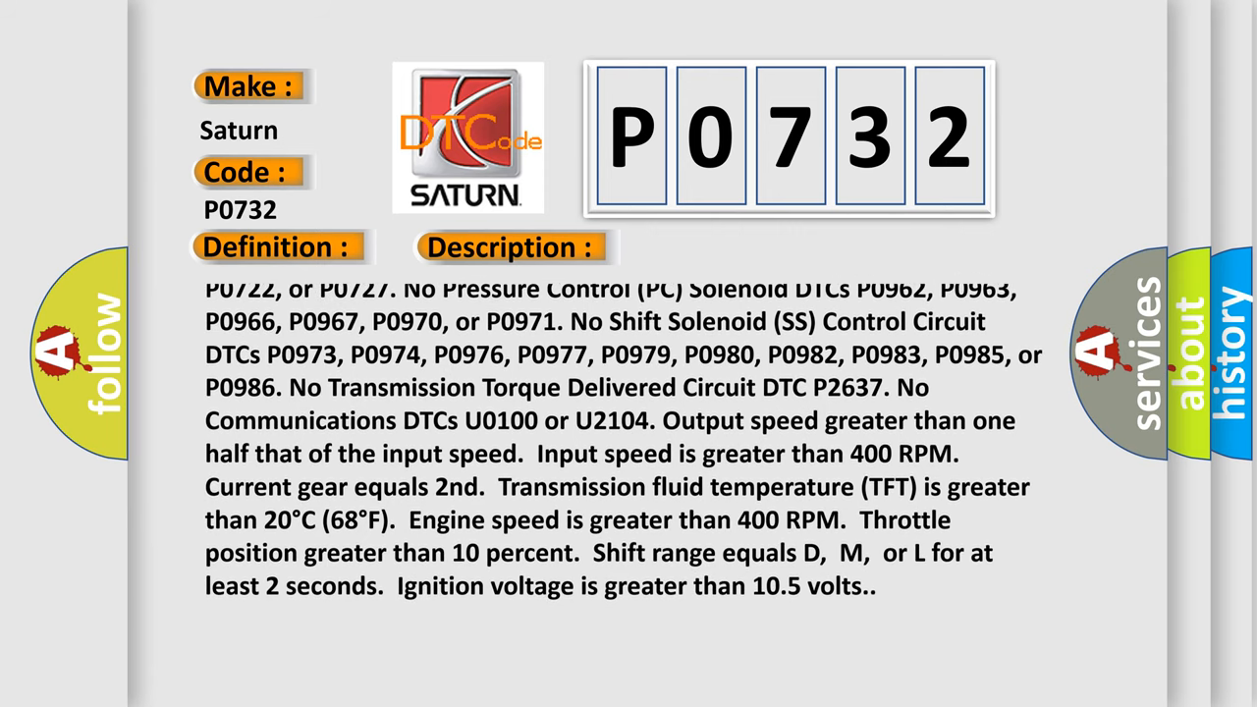